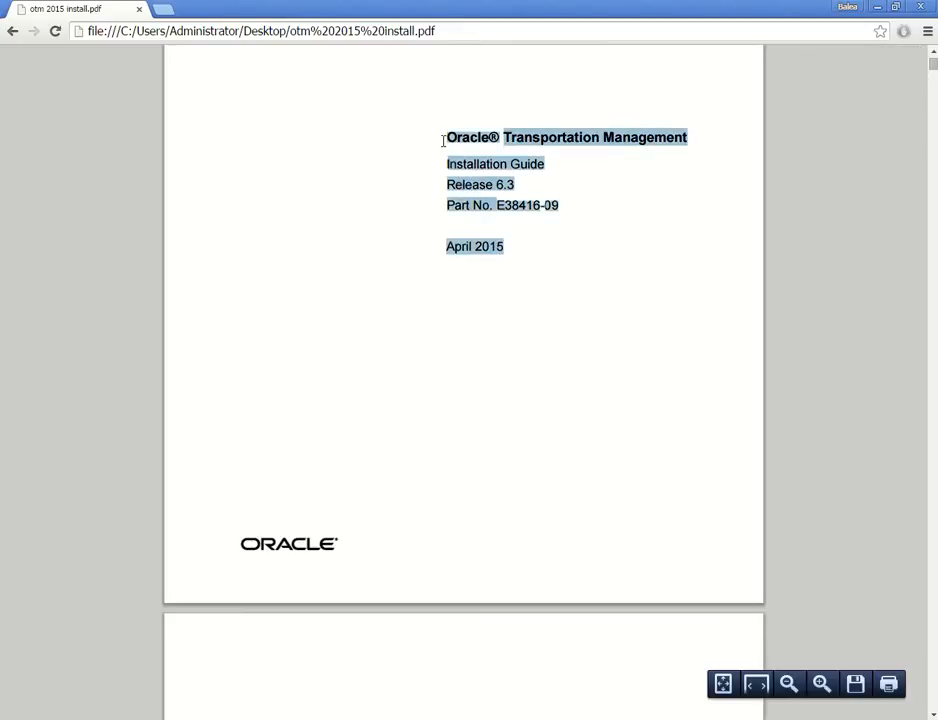
Scroll the OTM install guide PDF to Chapter 6, Database Administration initial parameters.
scroll(down, 3)
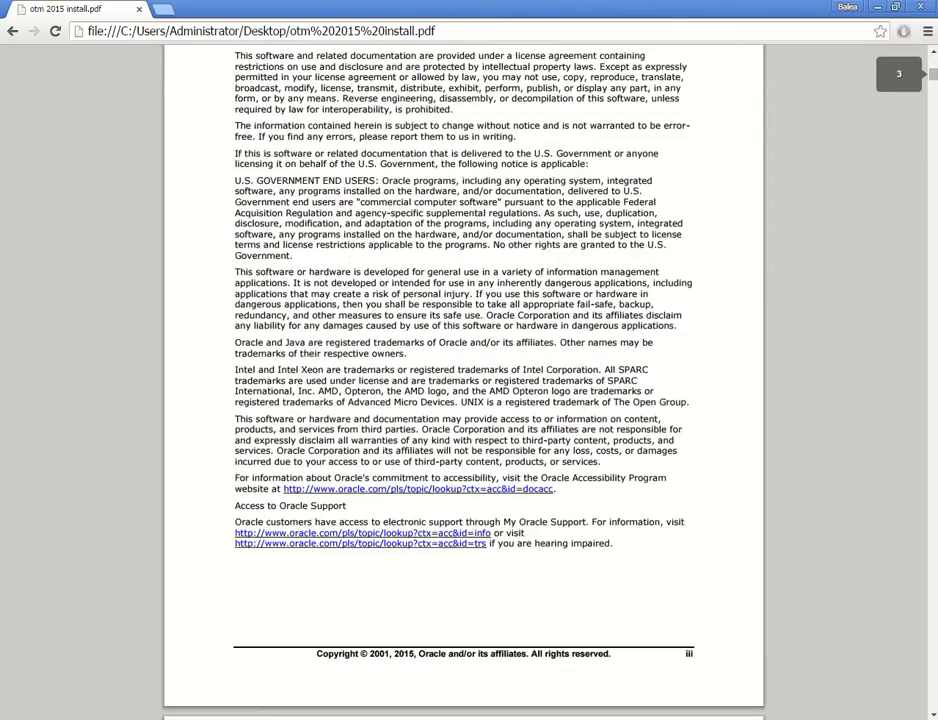
scroll(down, 3)
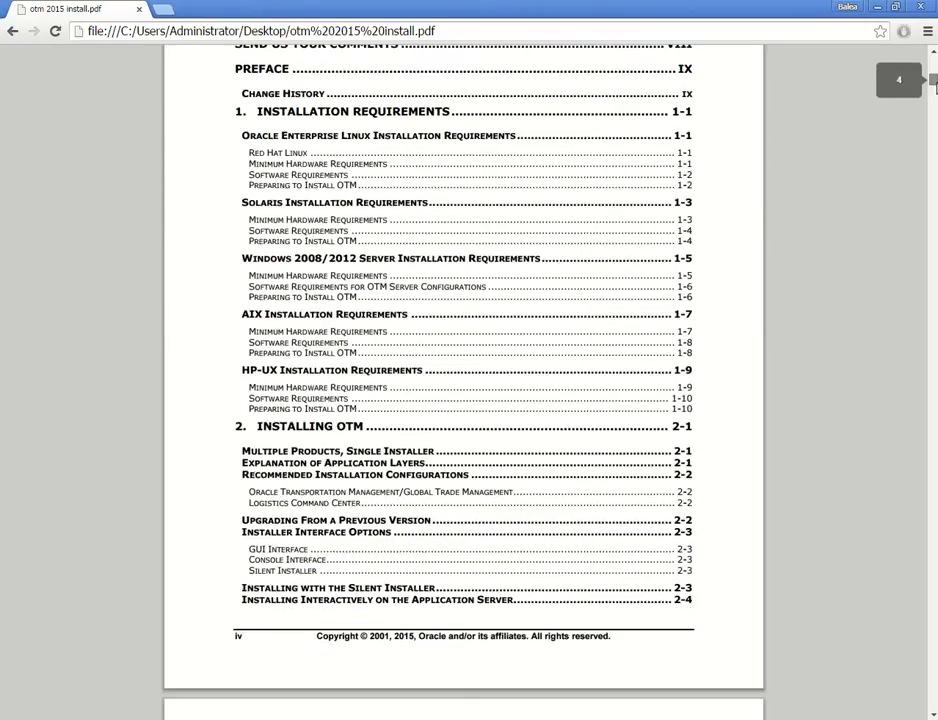
scroll(down, 3)
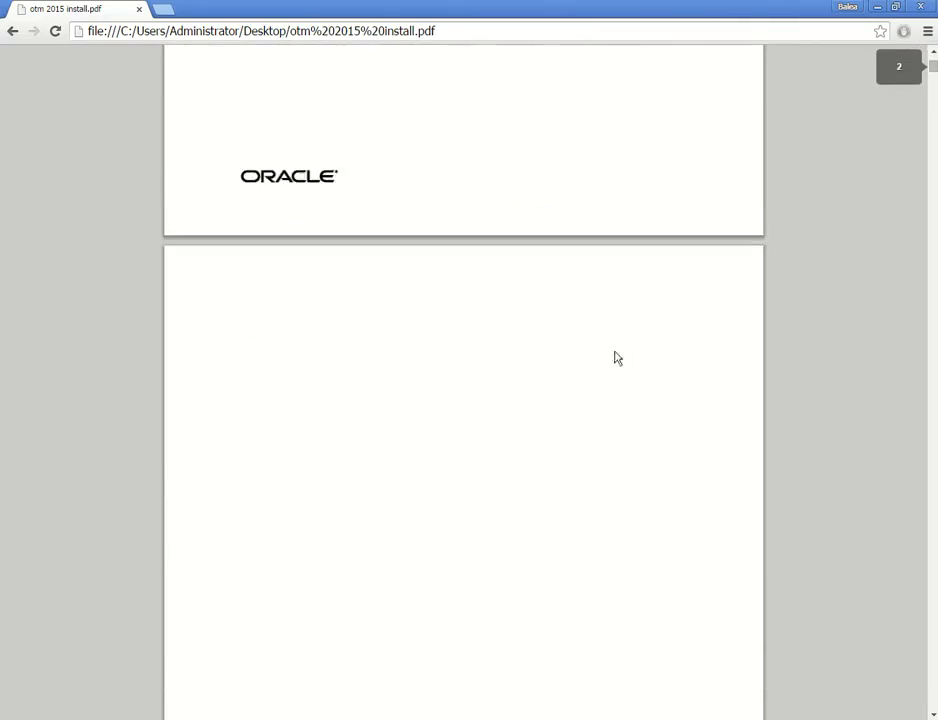
scroll(down, 3)
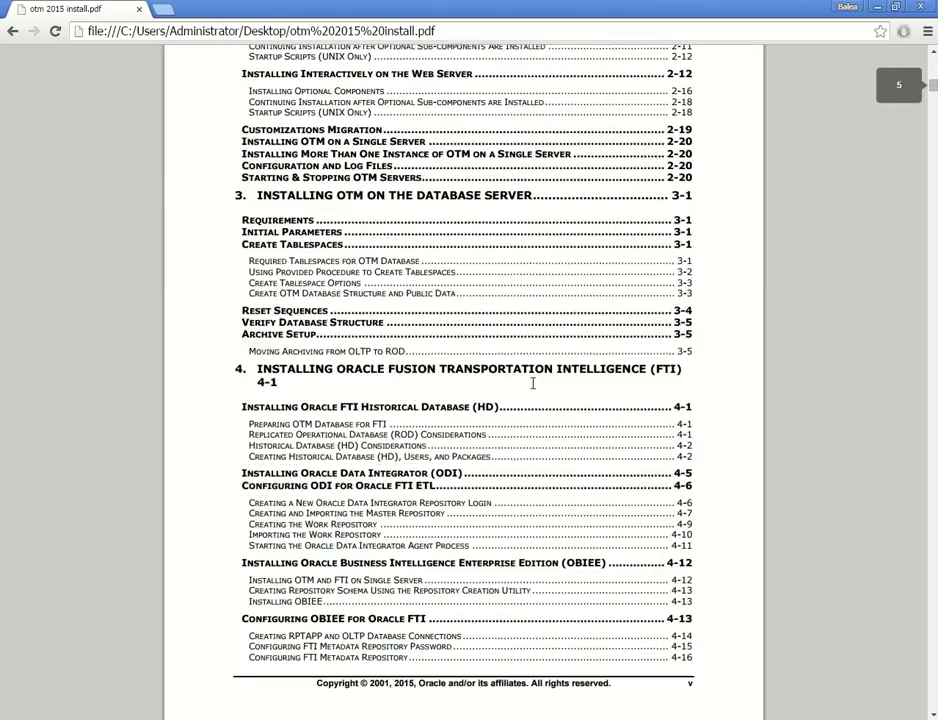
scroll(down, 3)
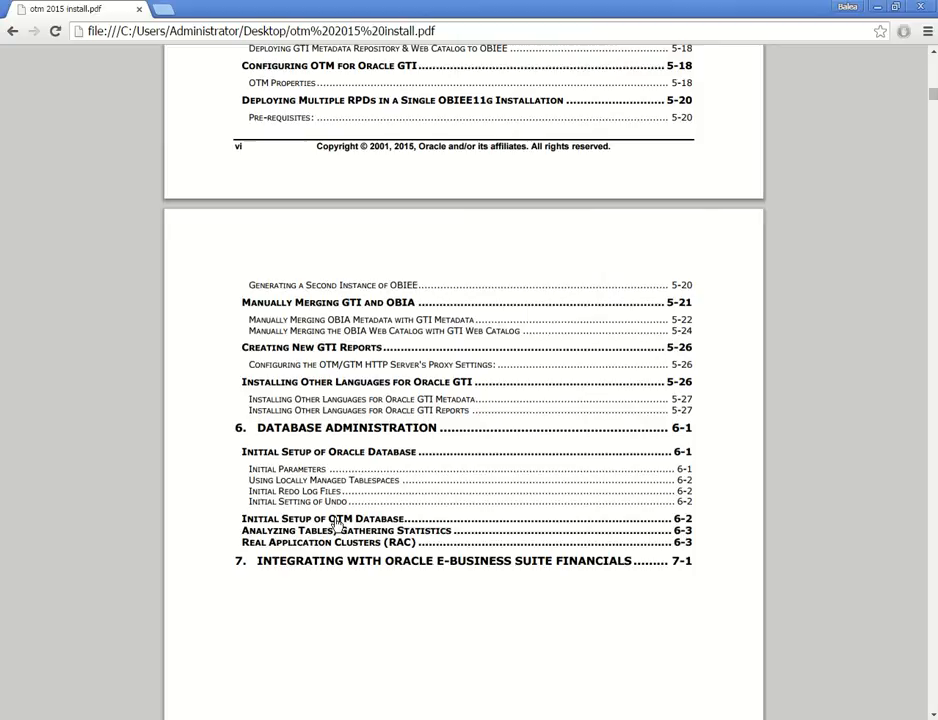
scroll(down, 3)
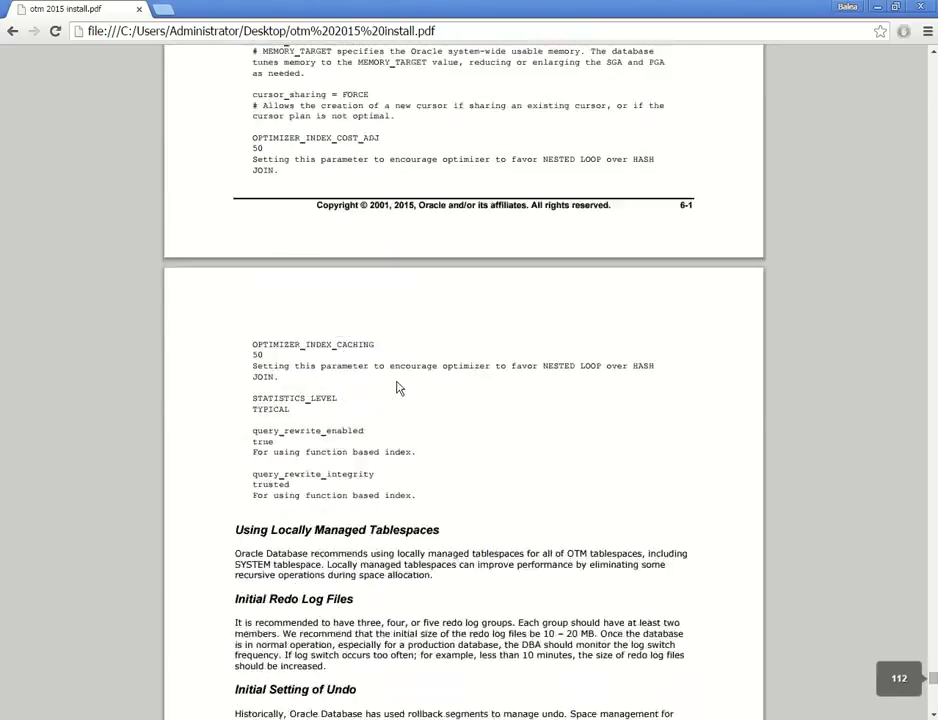
scroll(up, 3)
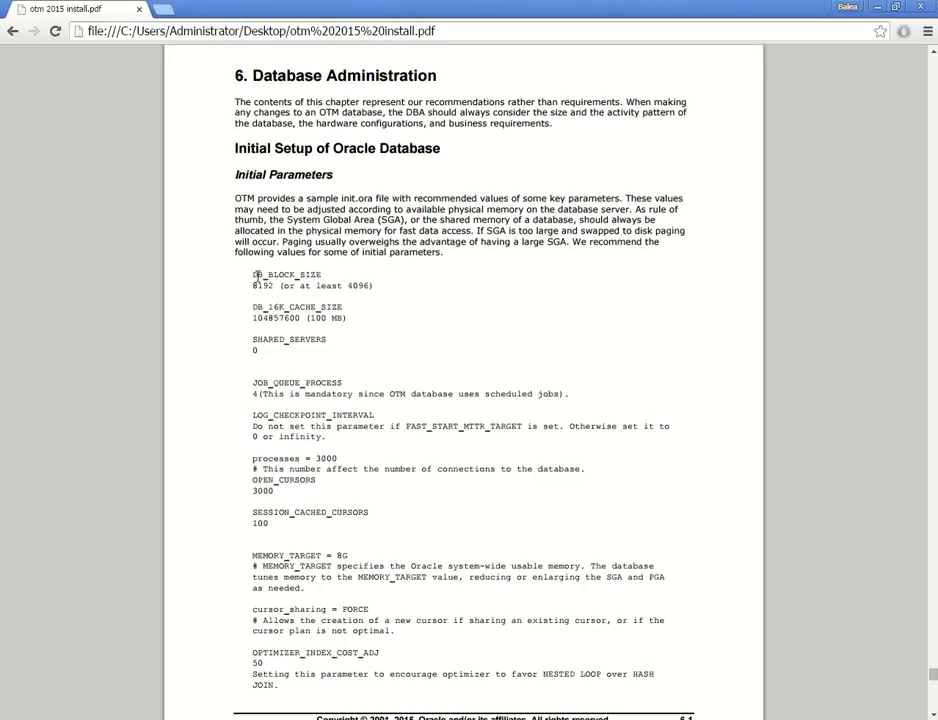
drag(252, 307, 347, 318)
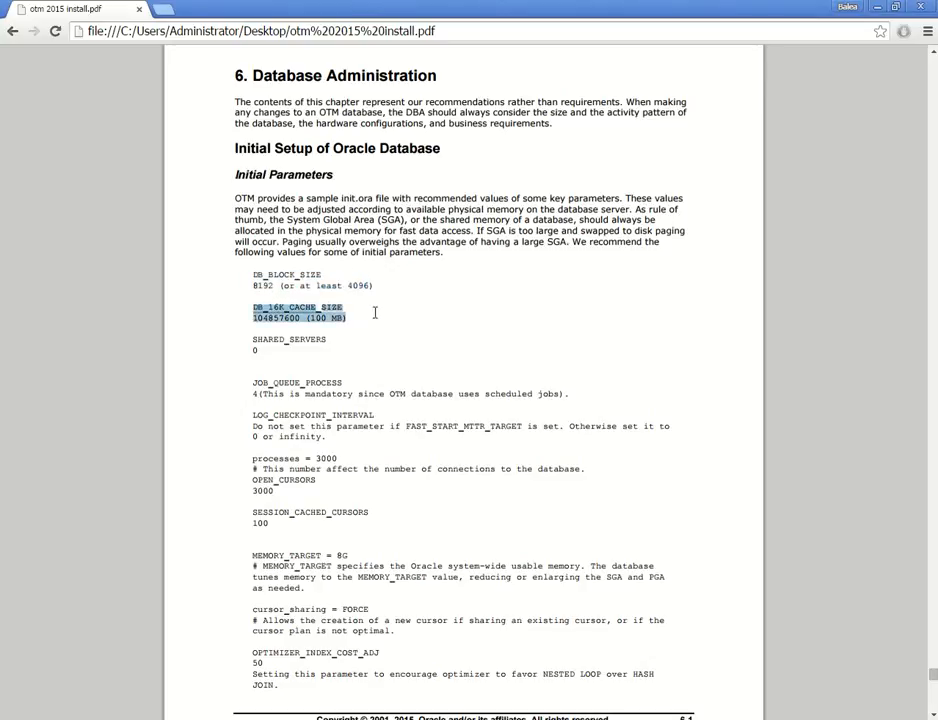
scroll(up, 3)
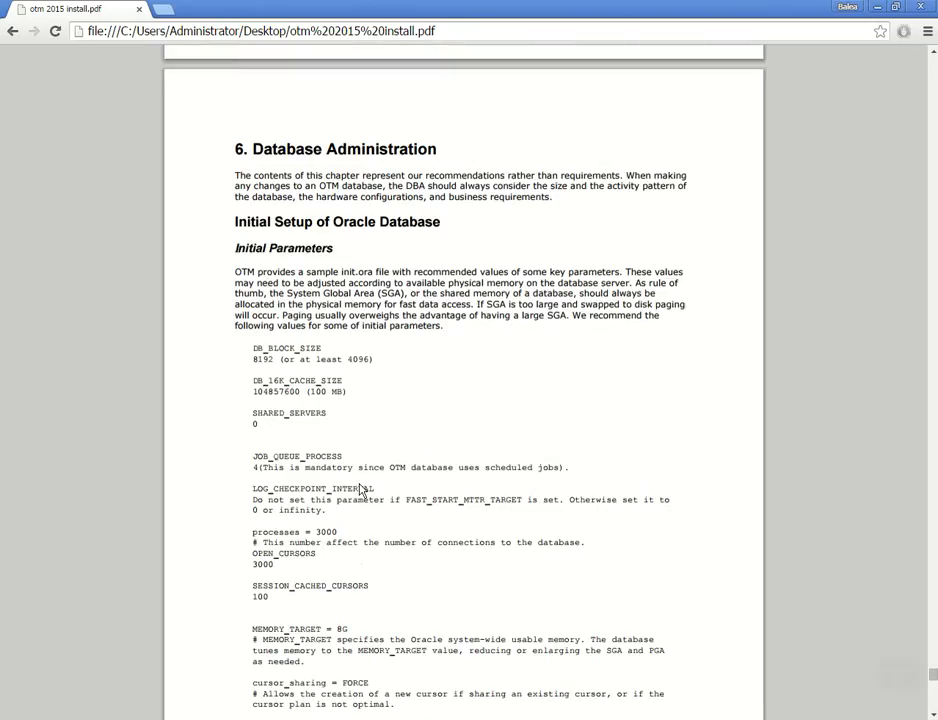
scroll(down, 3)
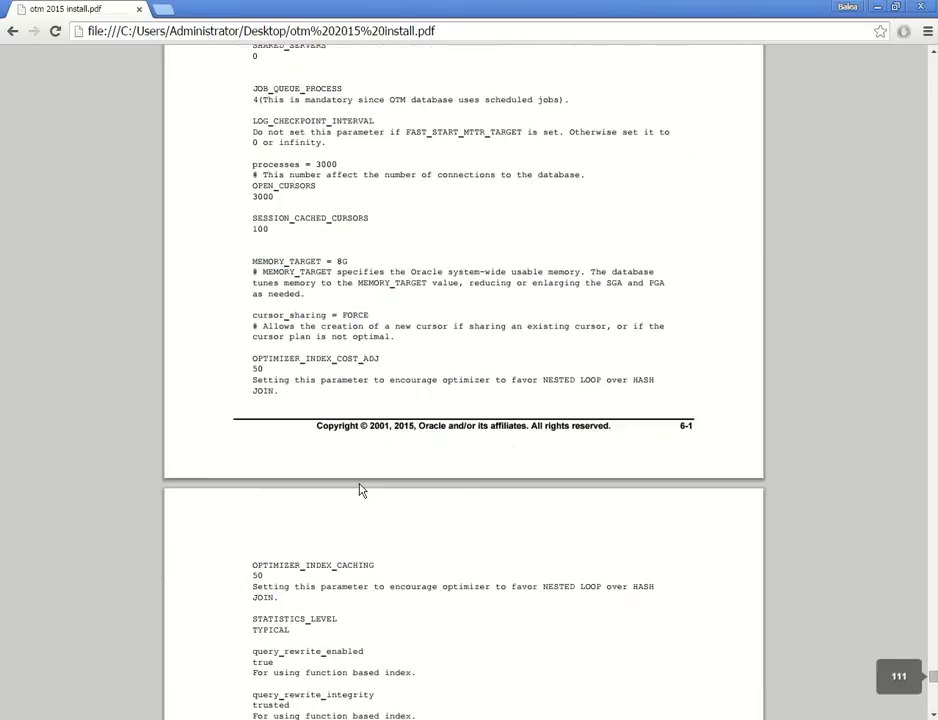
scroll(down, 3)
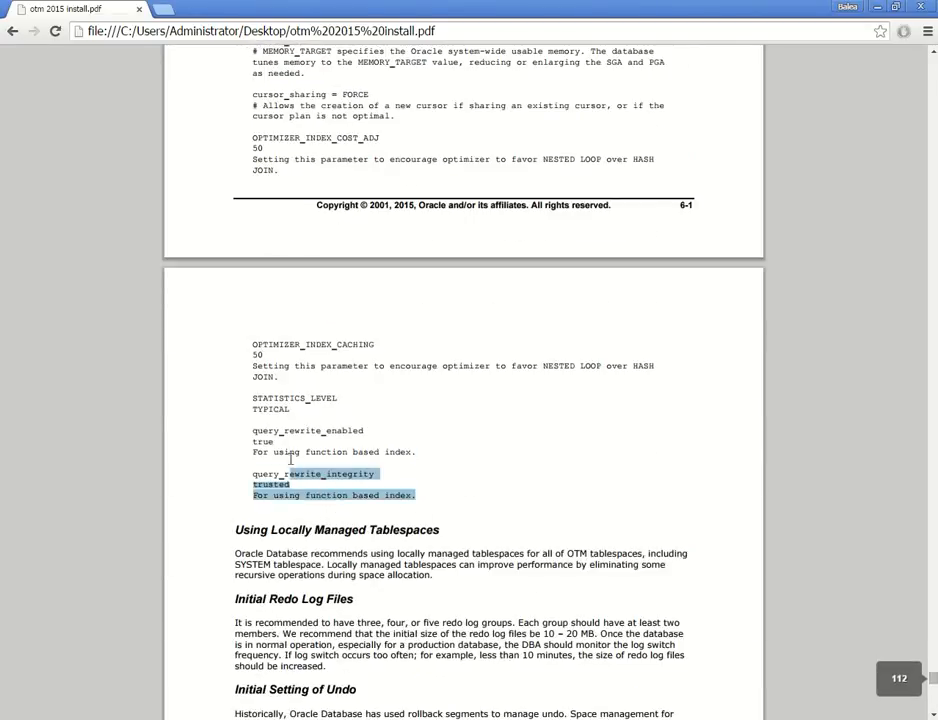
click(519, 461)
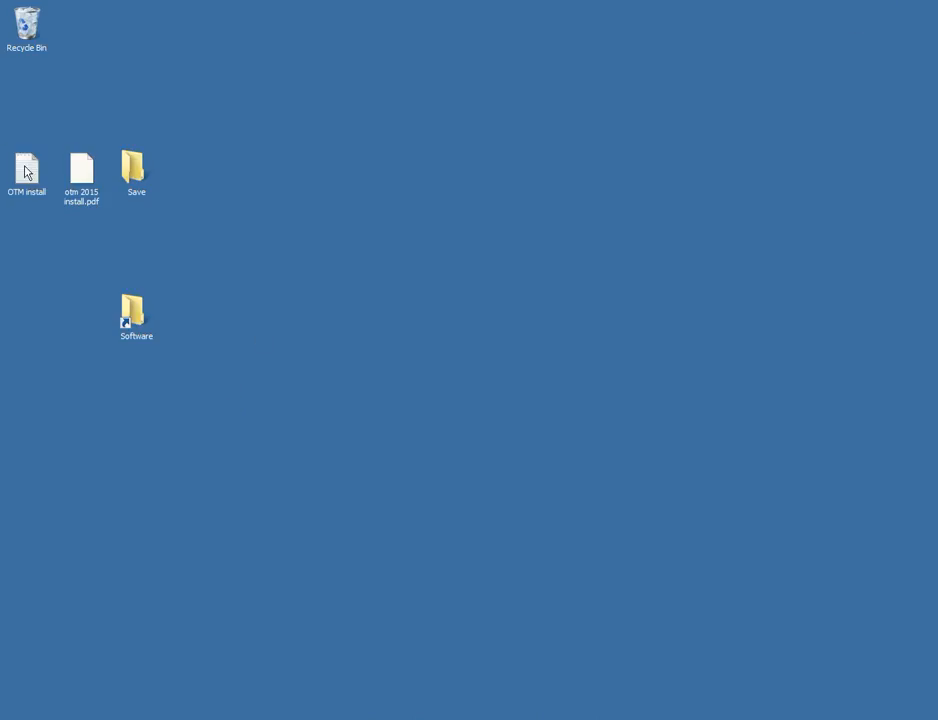
Open the OTM install notes and scroll the downloads page to Oracle Database 11g Release 2.
double_click(27, 167)
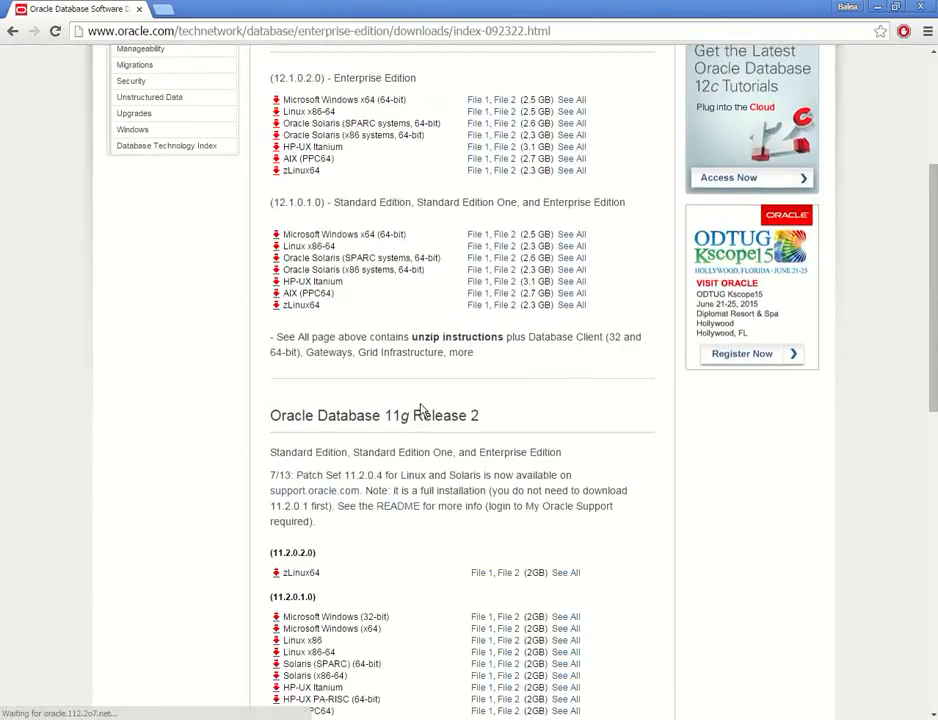
scroll(down, 3)
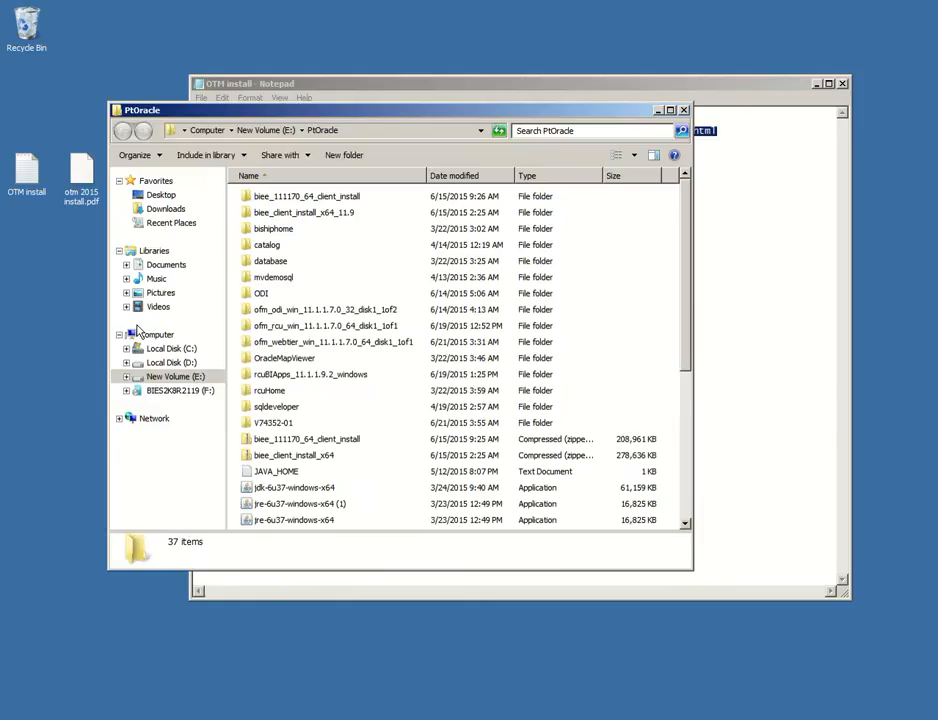
Open E:\PtOracle\database and run setup.exe.
double_click(270, 261)
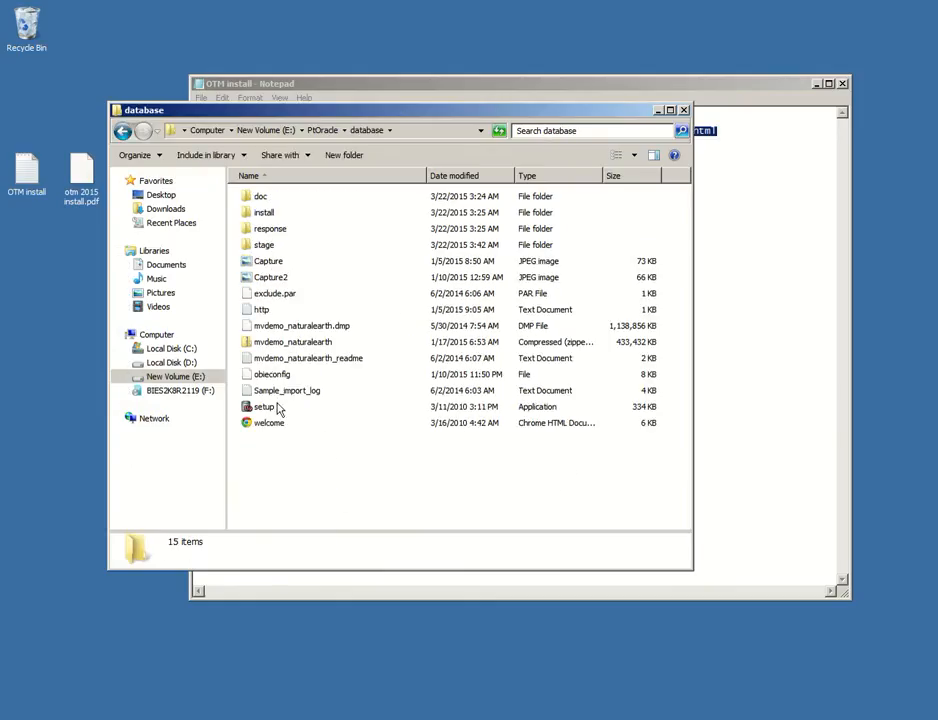
click(264, 212)
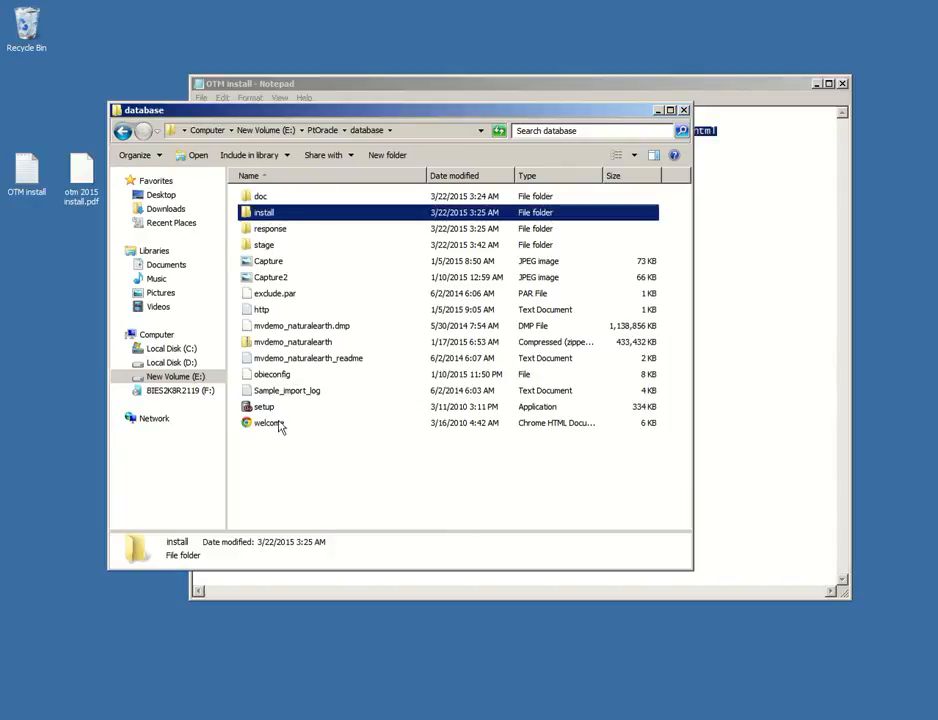
double_click(264, 406)
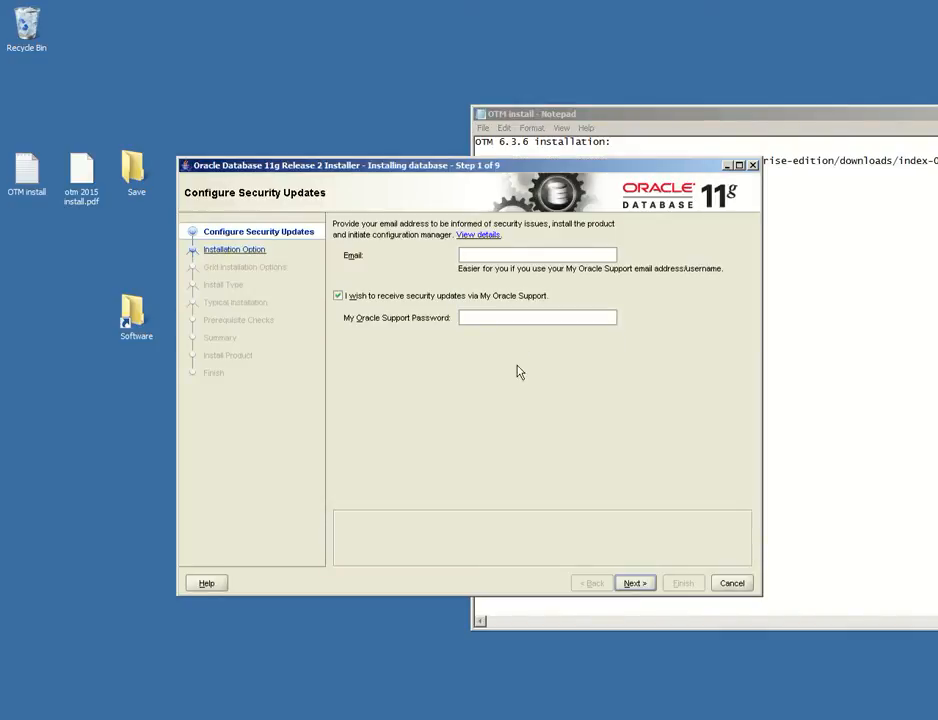
Skip My Oracle Support security updates and confirm continuing without an email address.
click(338, 295)
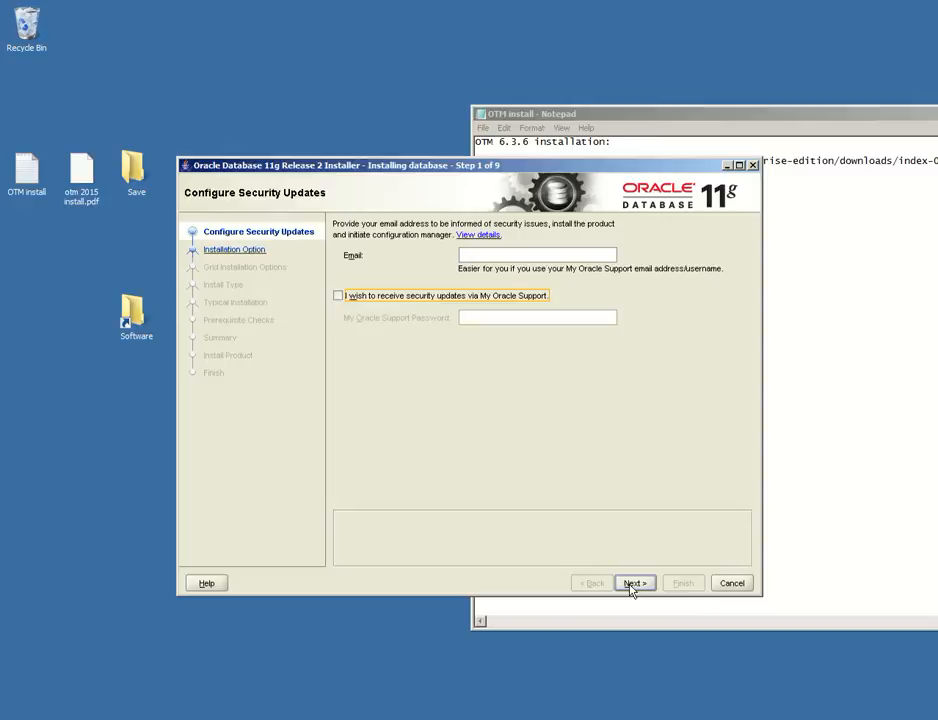
click(635, 583)
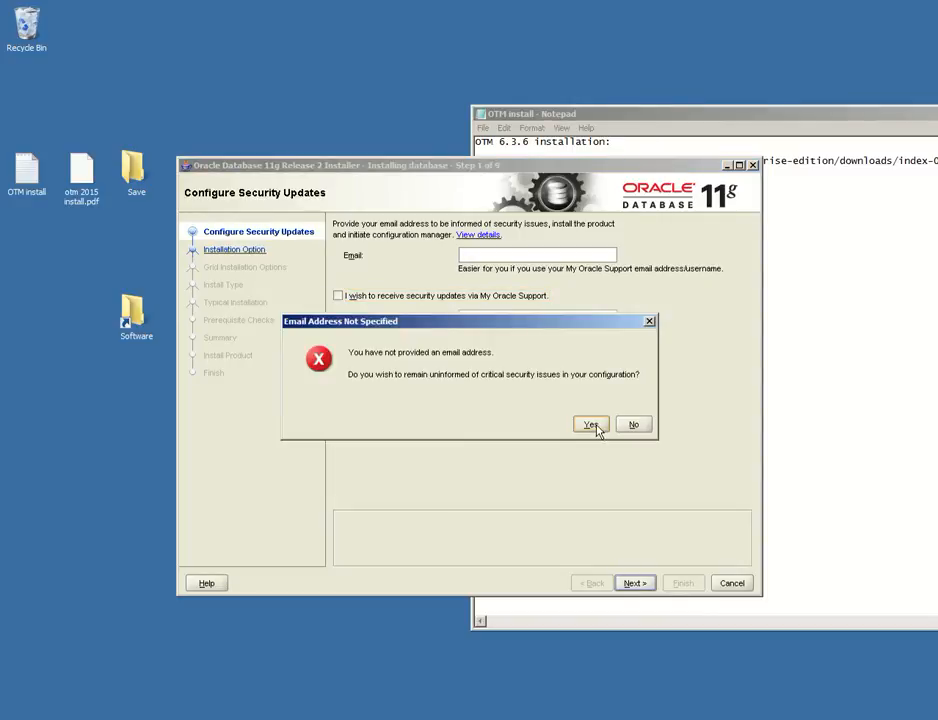
click(590, 424)
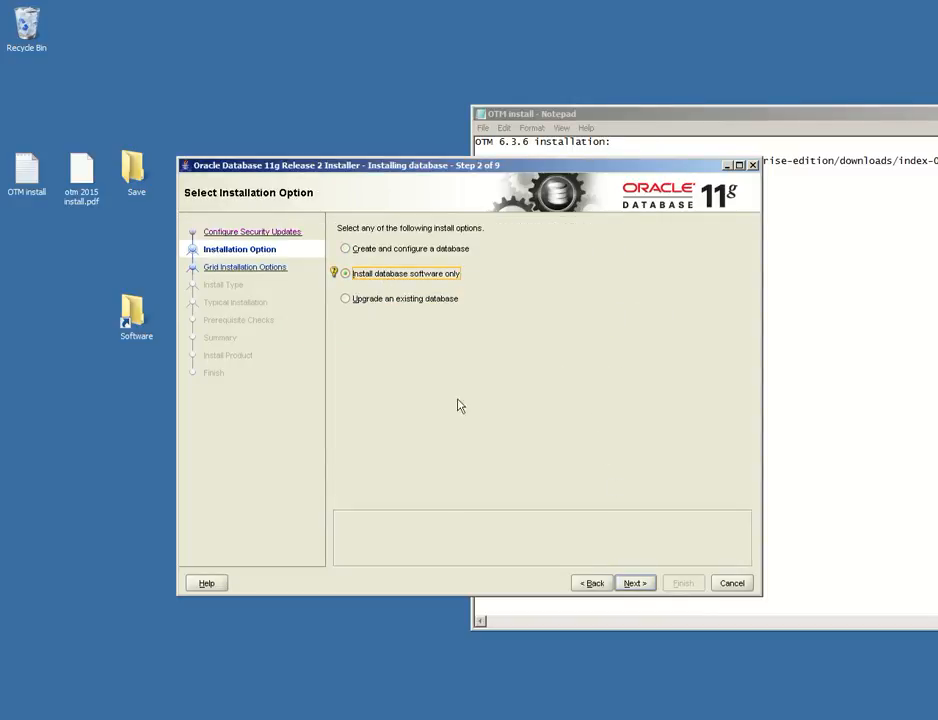
Choose a single-instance installation and keep English as the product language.
click(634, 583)
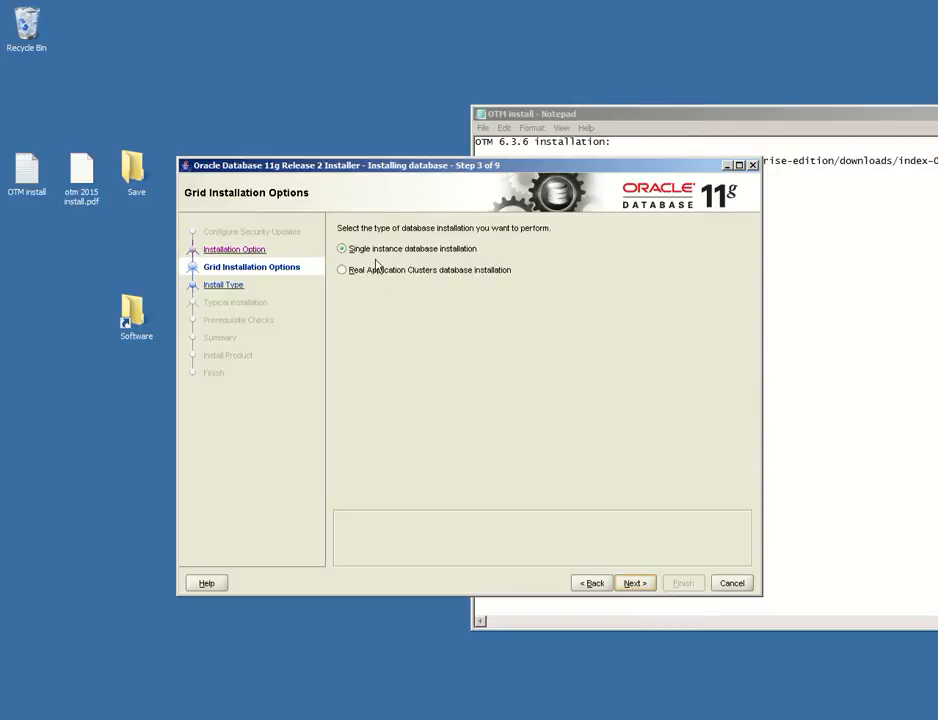
click(634, 583)
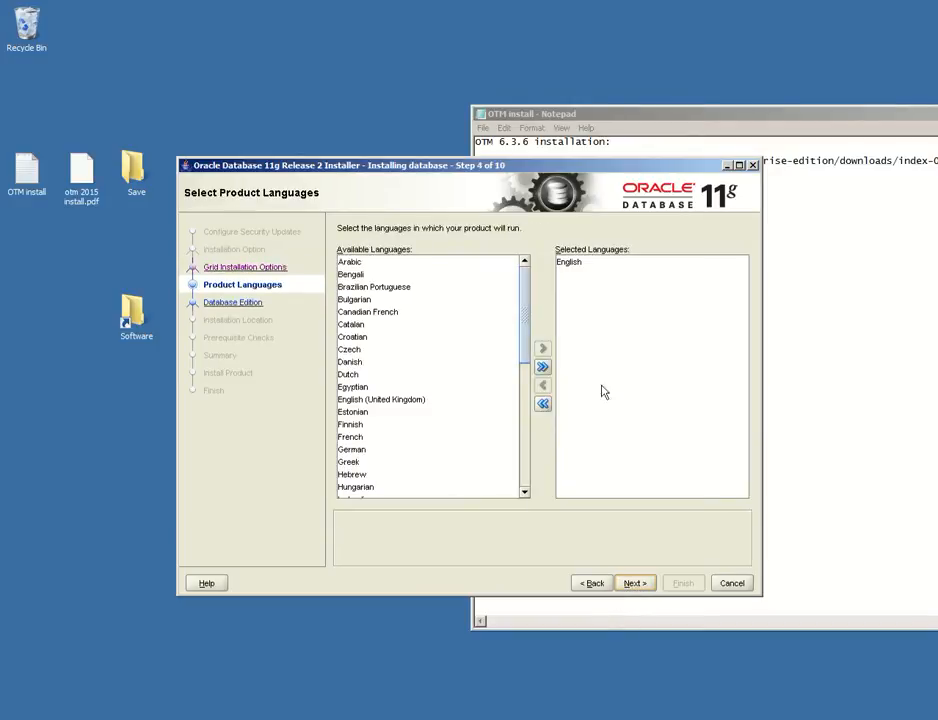
click(634, 583)
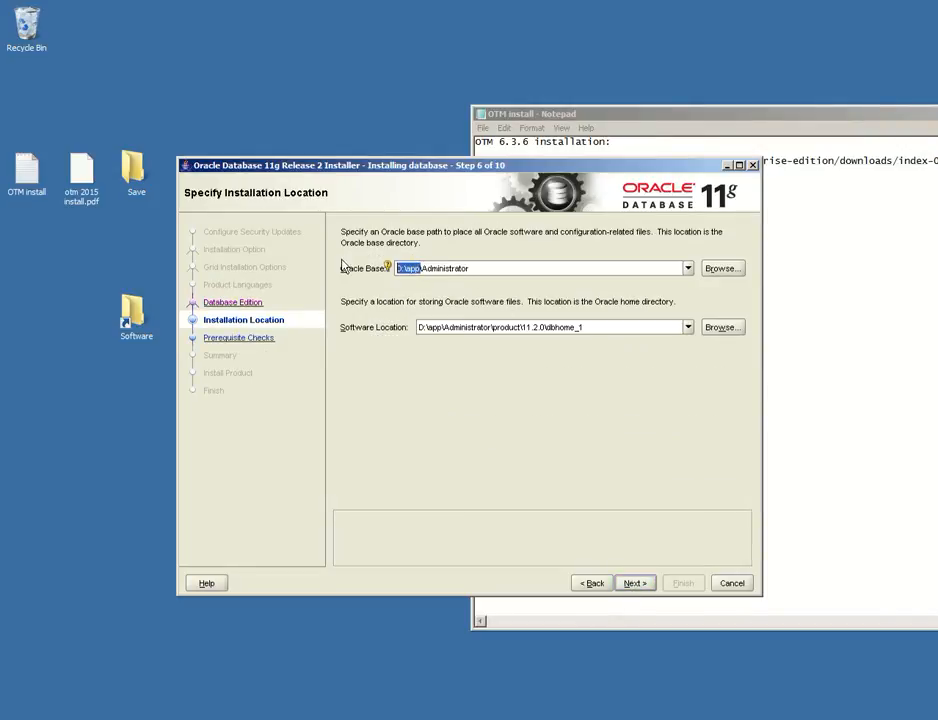
Change the Oracle base path to c:\oracle and continue to the Summary.
text(c:\Administrator)
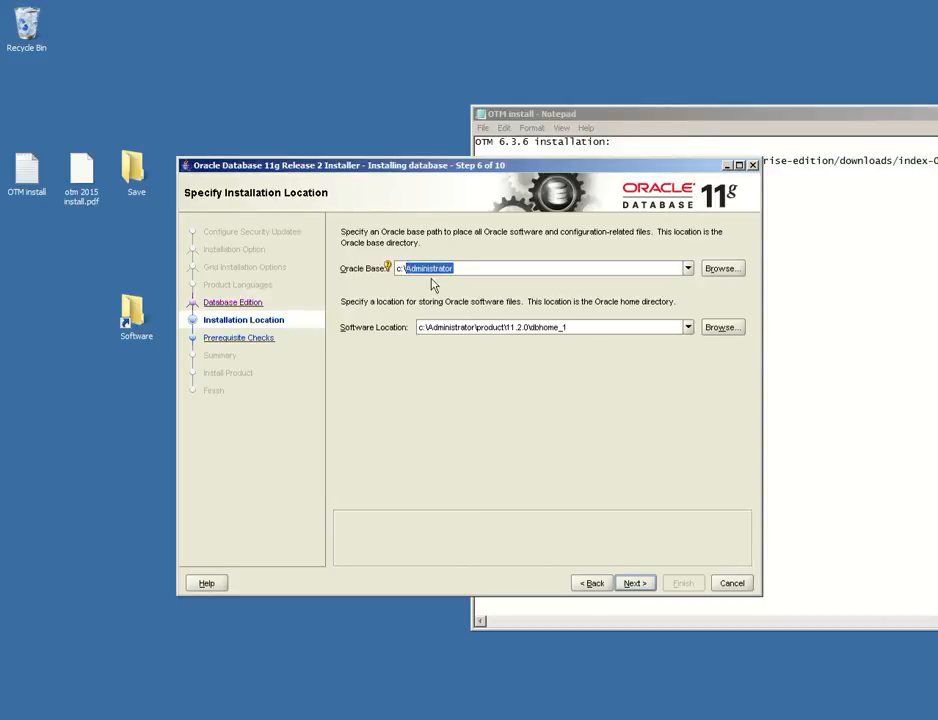
text(c:\oracle)
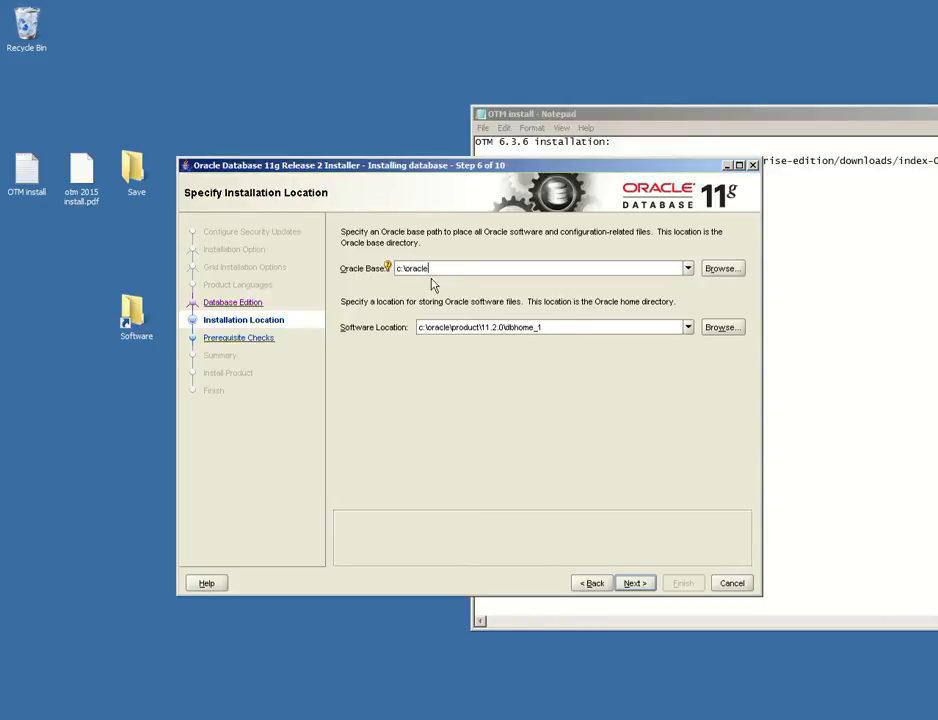
mouse_move(645, 578)
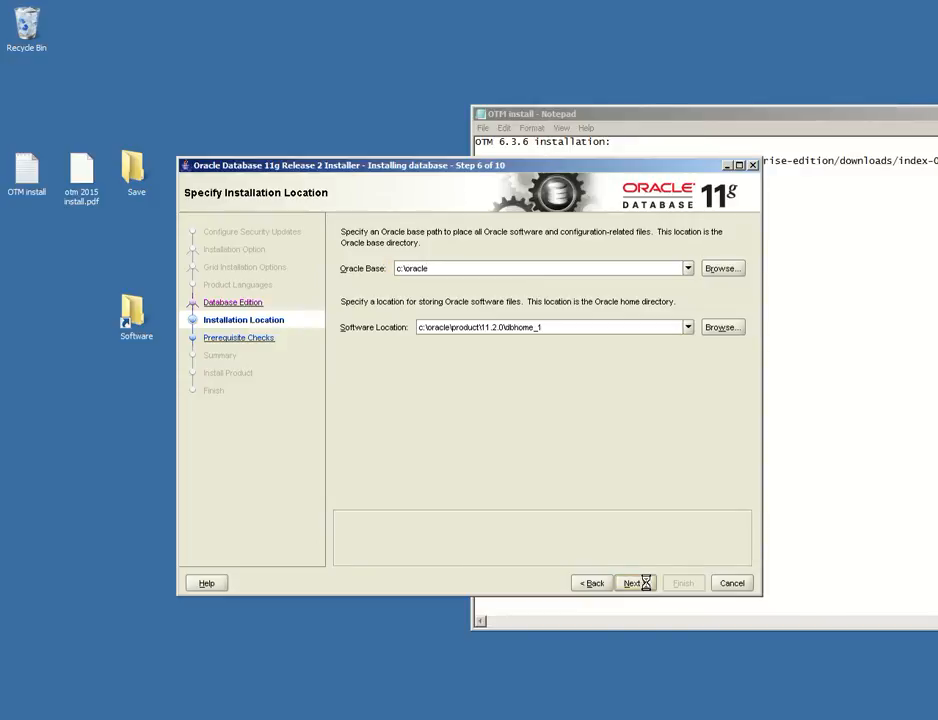
click(631, 583)
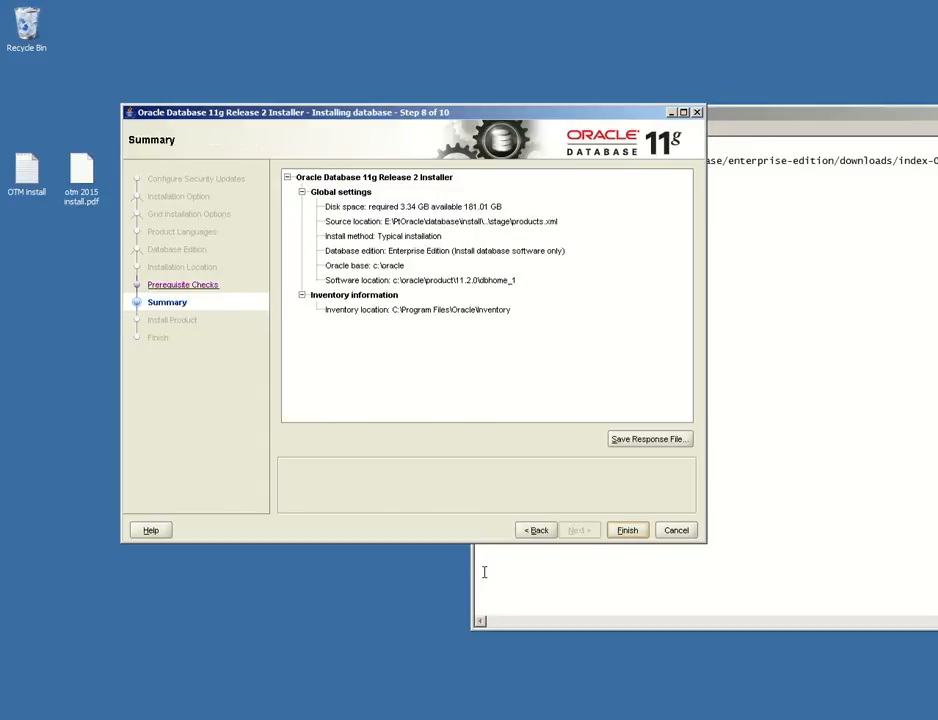
Finish the Summary to begin installation, then bring the install notes to the front.
click(627, 530)
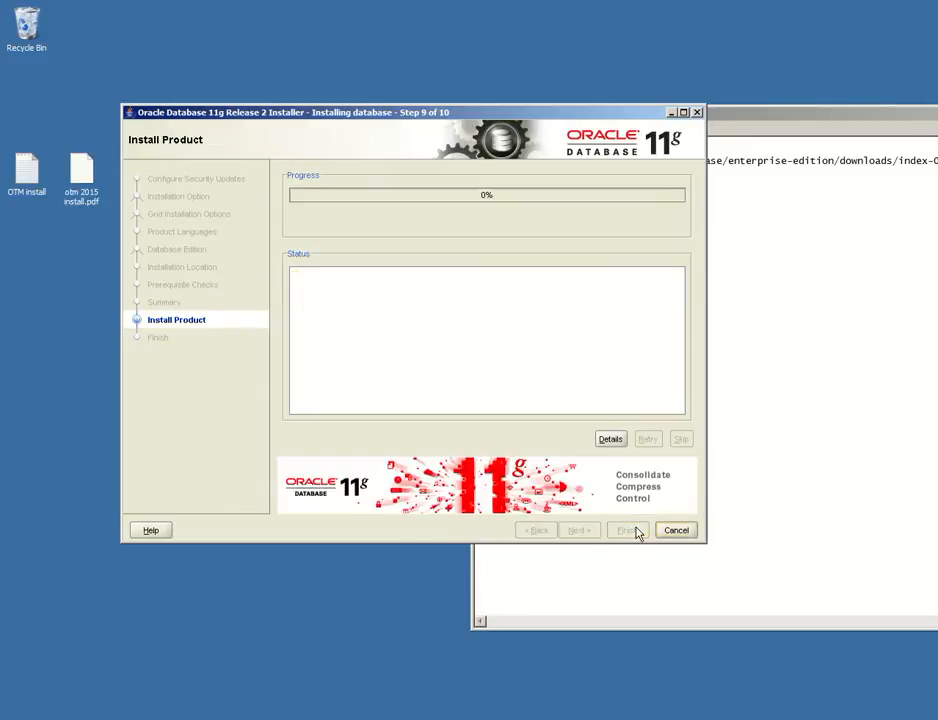
click(748, 113)
text(DataBase ins)
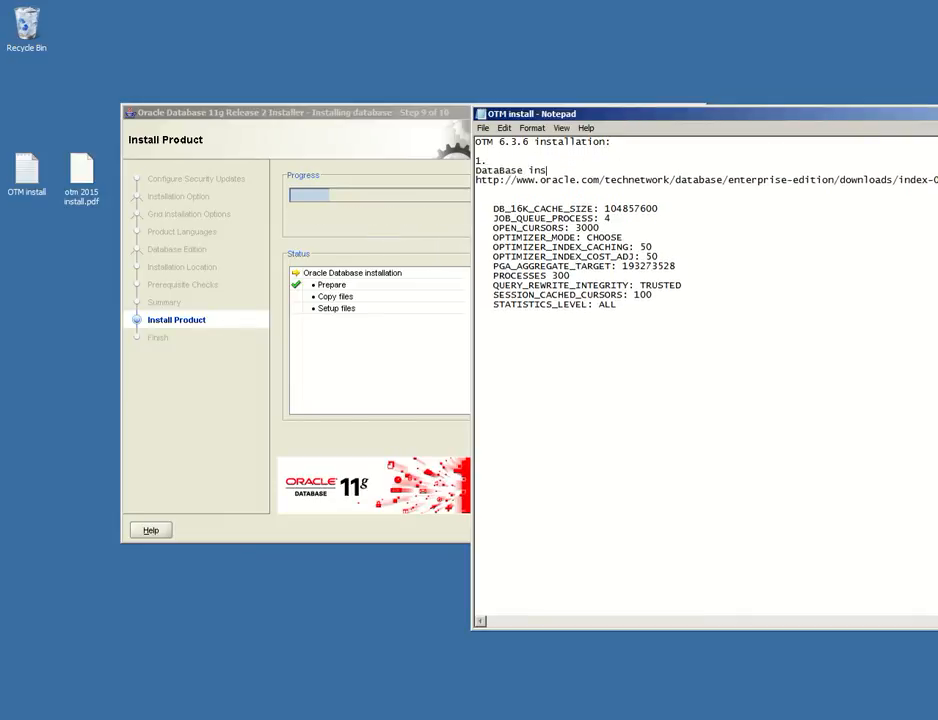
Type notes: DataBase install 11g, Set-up listener, Configure the database, name and password.
text(tall)
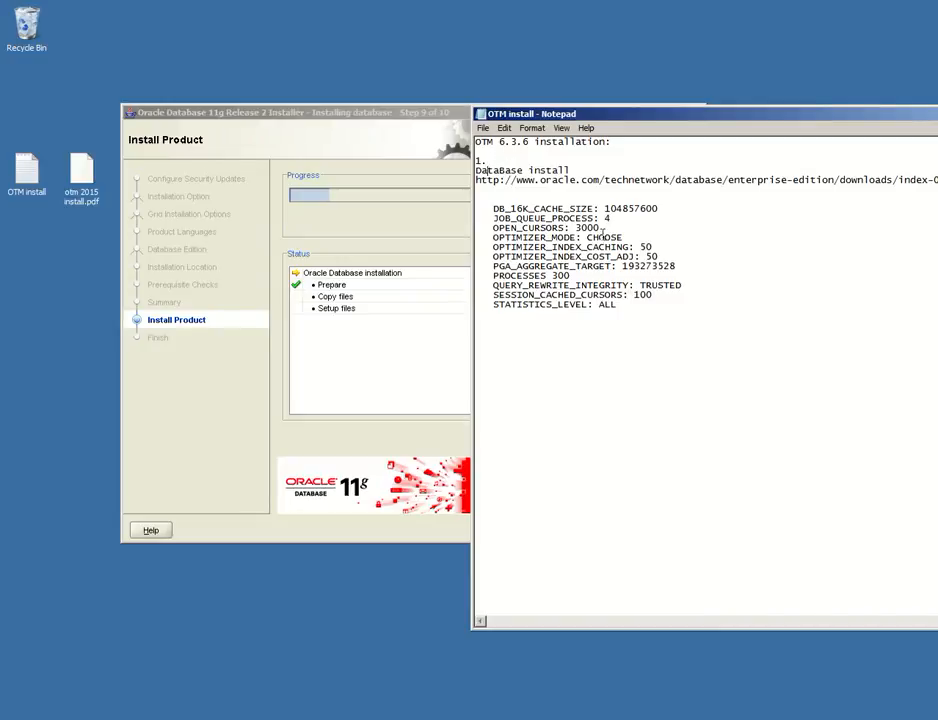
double_click(520, 170)
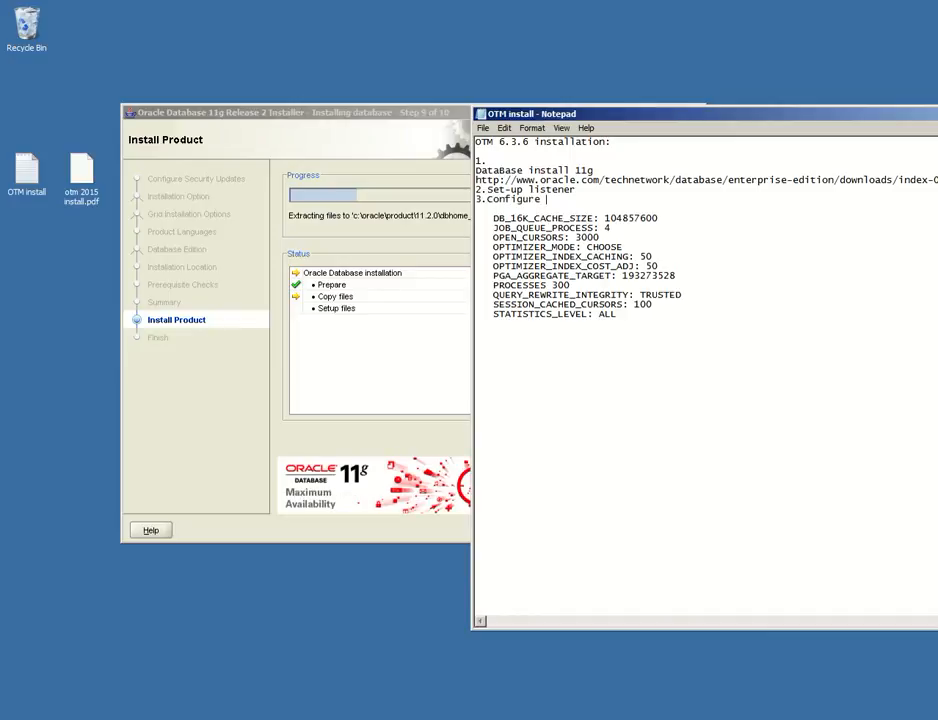
text(the dat)
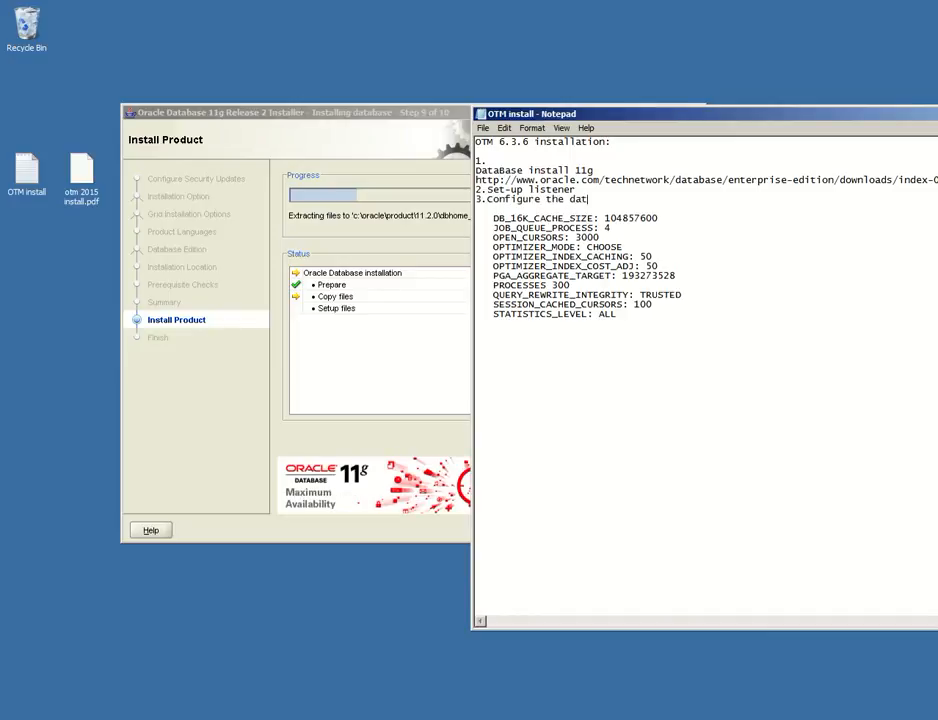
text(abase)
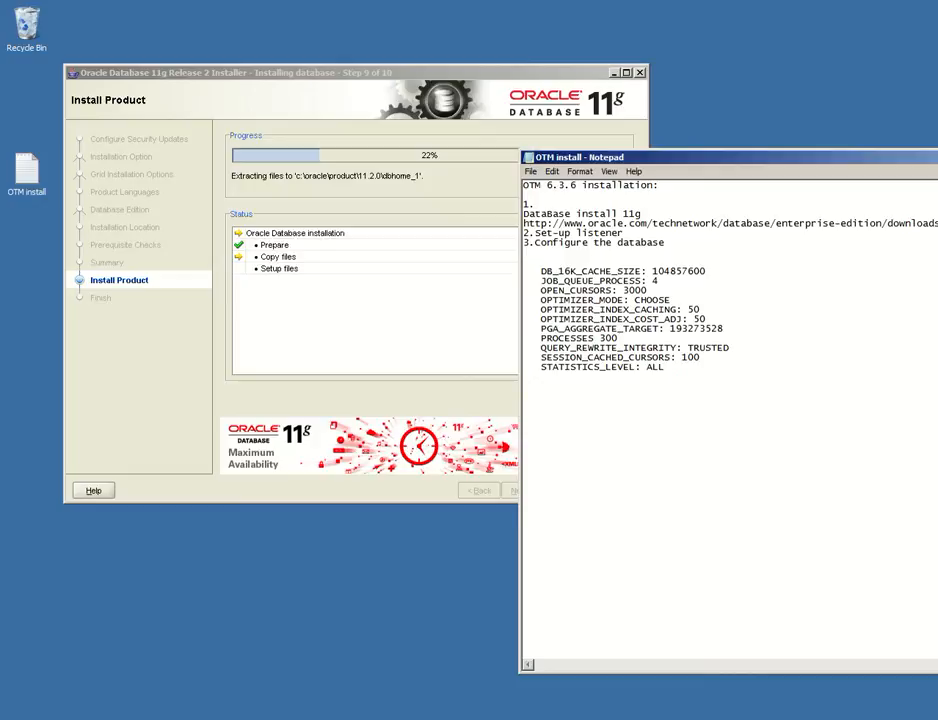
text(nama)
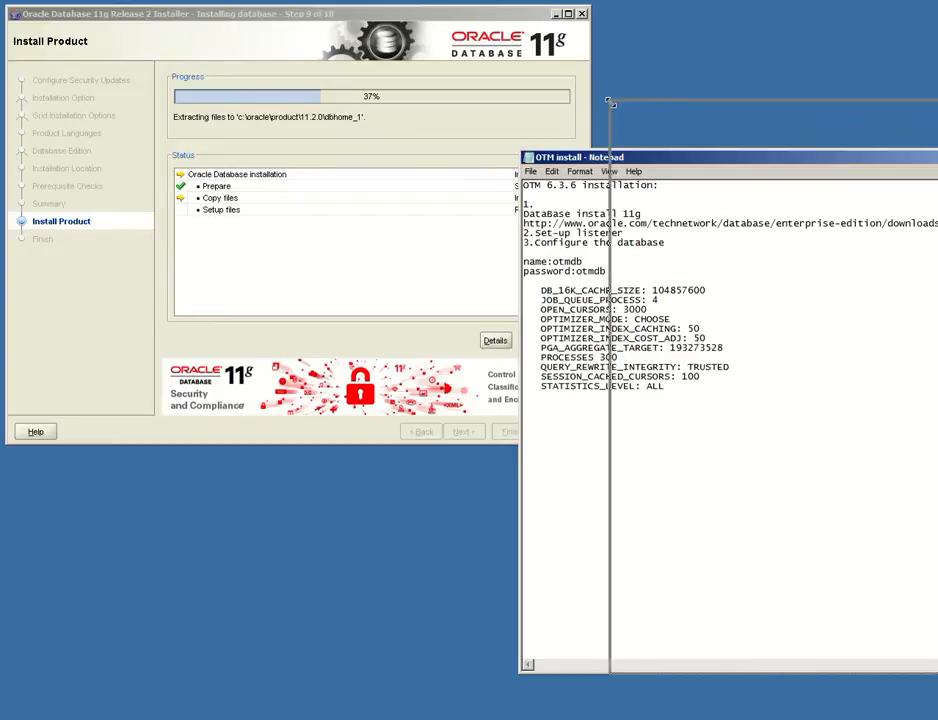
Move Notepad right and add -LISTENER and -1521 under the listener step.
drag(578, 157, 707, 92)
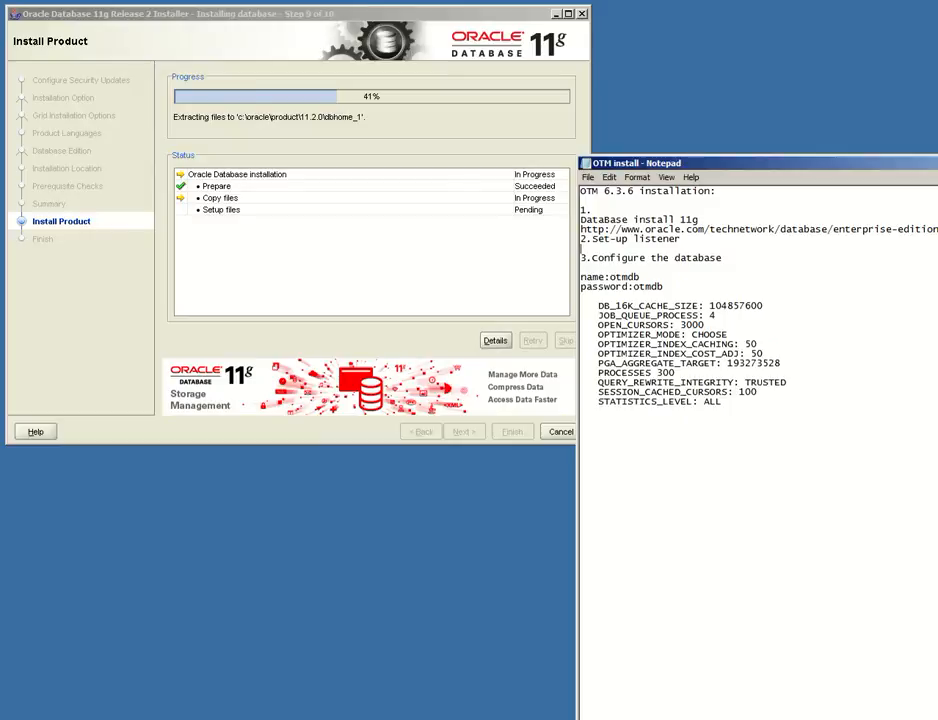
text(-LISTENER)
text(-1521)
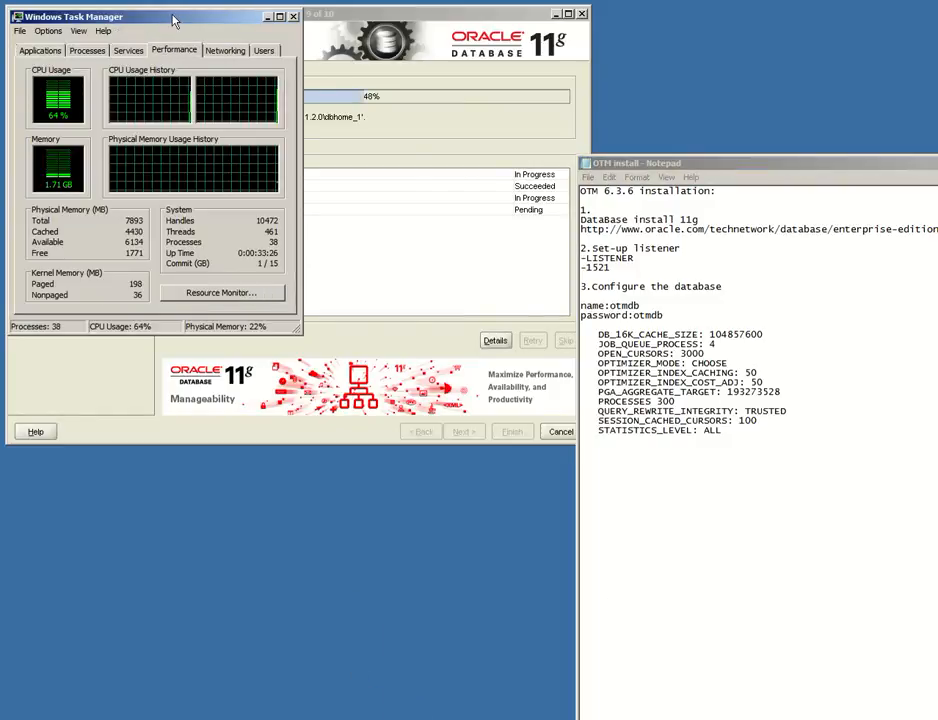
Place Task Manager's performance graphs over the installer and return to the notes.
drag(170, 17, 295, 135)
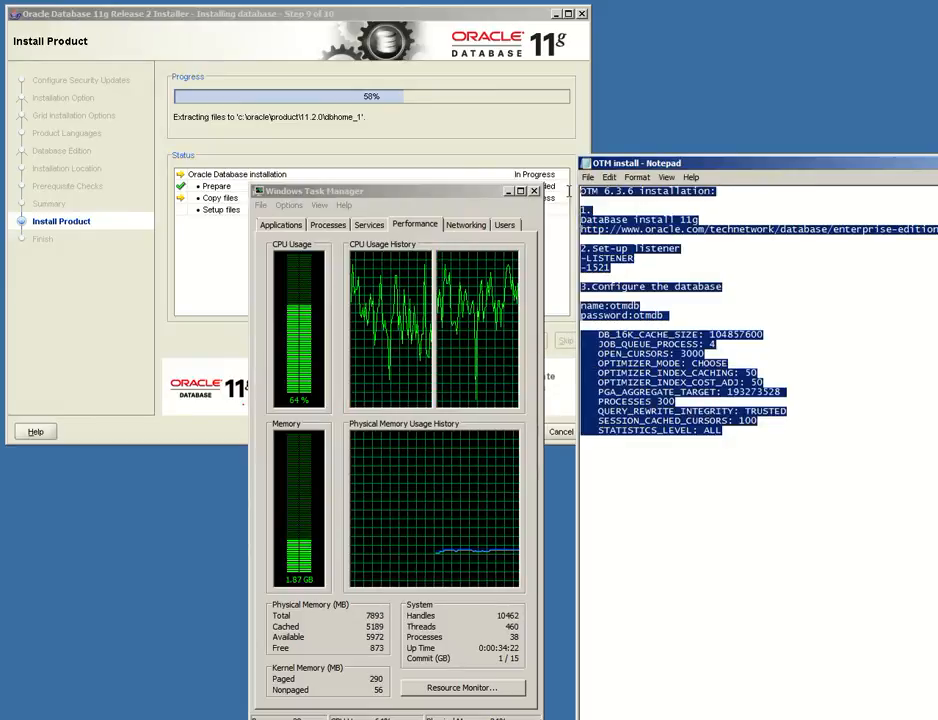
click(765, 443)
text(2.Change machine name:)
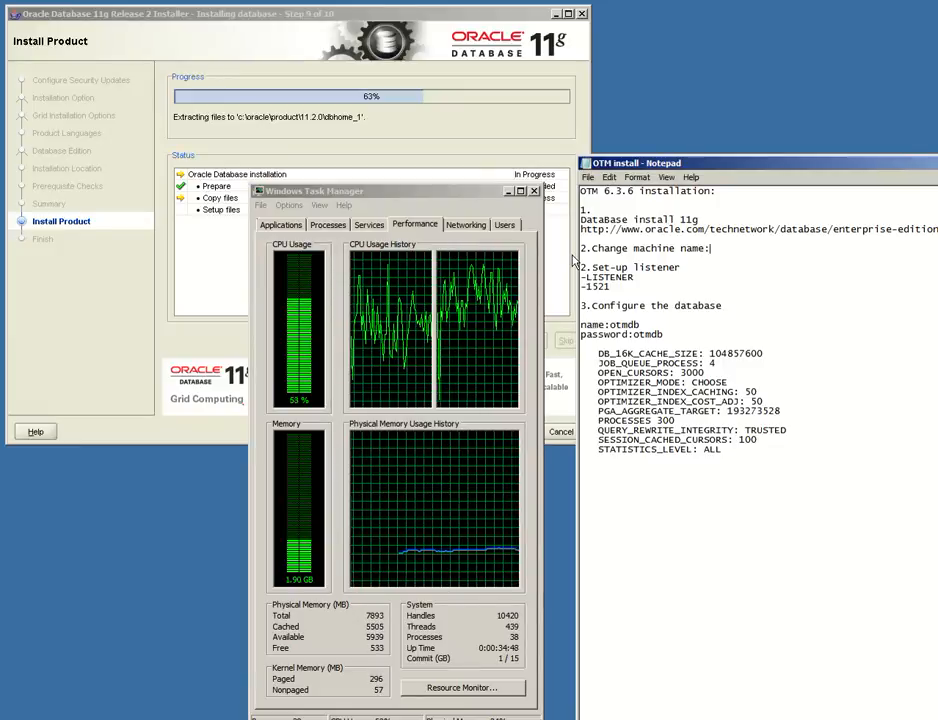
Add step 2 'Change machine name:oracleserver' and renumber the listener and database steps 3 and 4.
text(oracle)
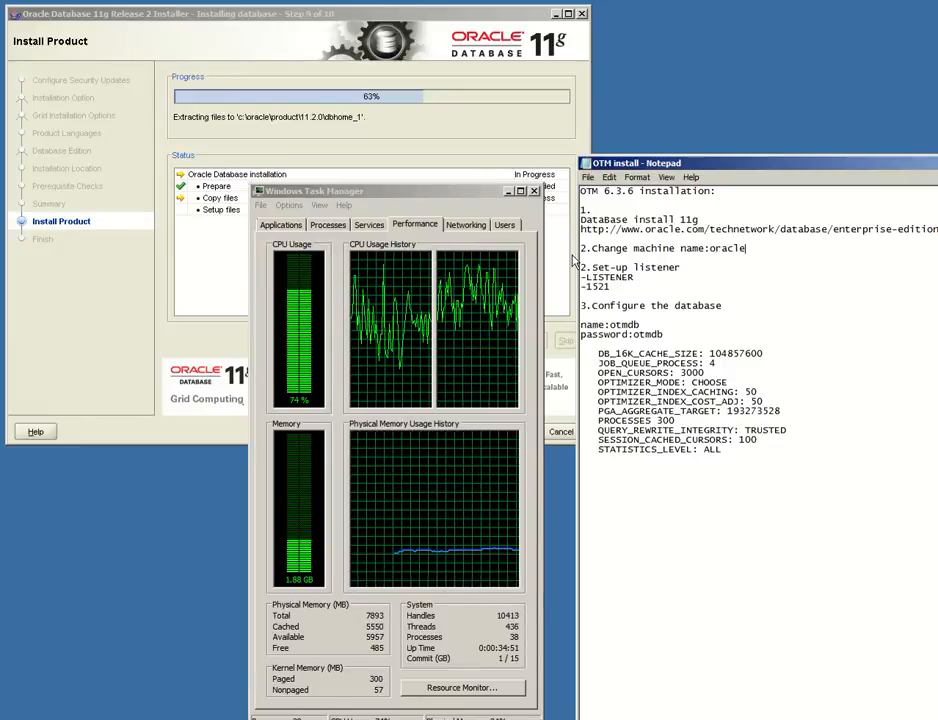
text(server)
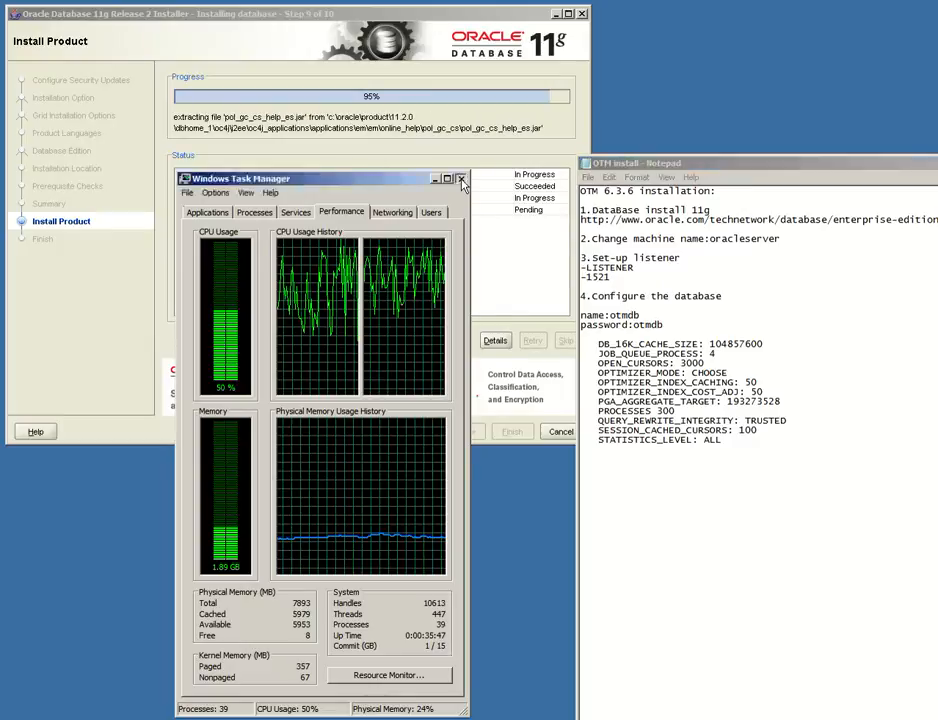
Close Windows Task Manager to reveal the installer progress at 96%.
click(461, 178)
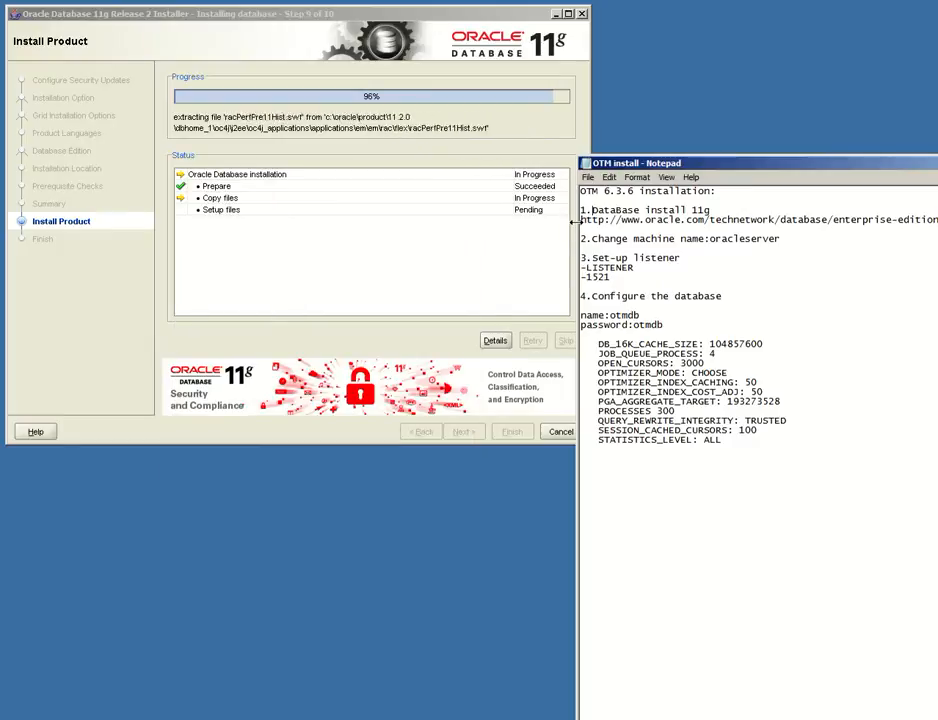